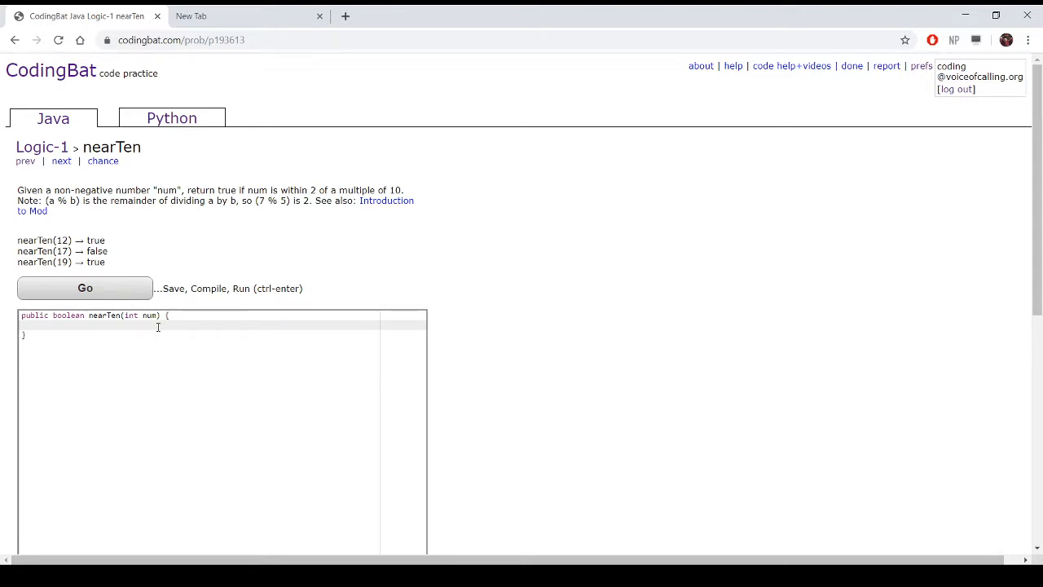
- Start the nearTen if condition as if(num%10>=8||num
text(if())
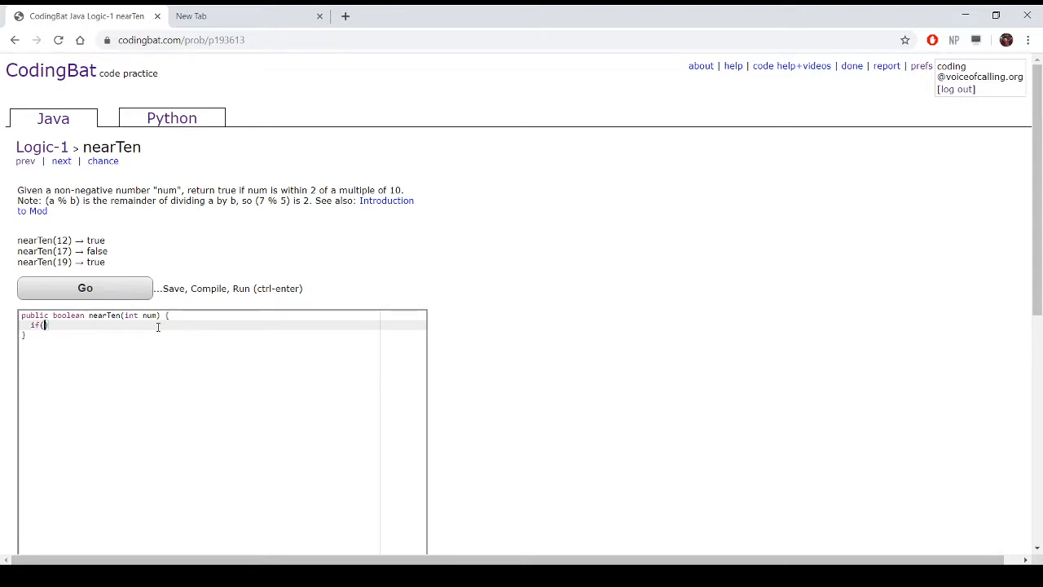
text(num)
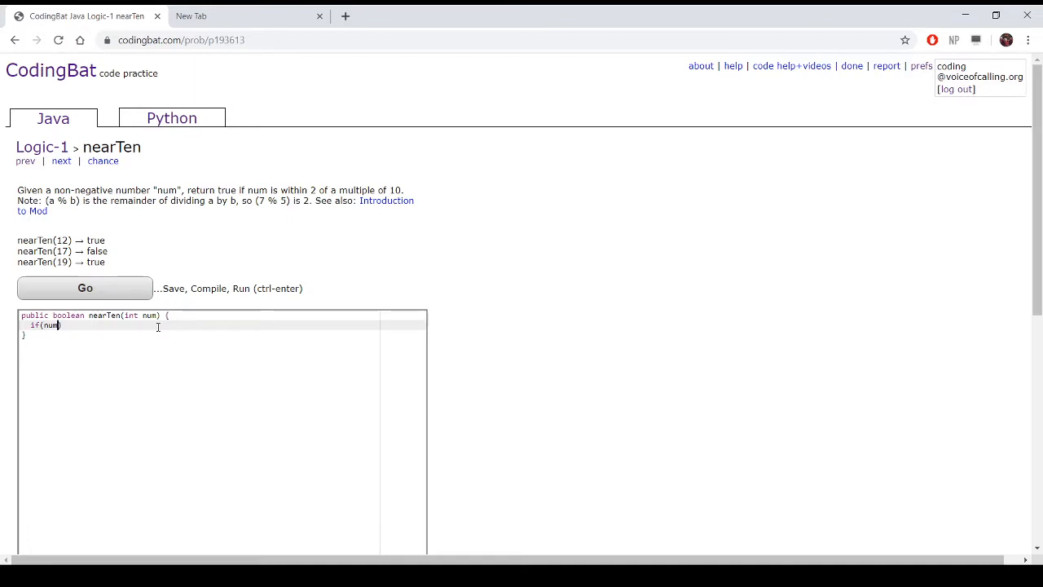
text(%10-)
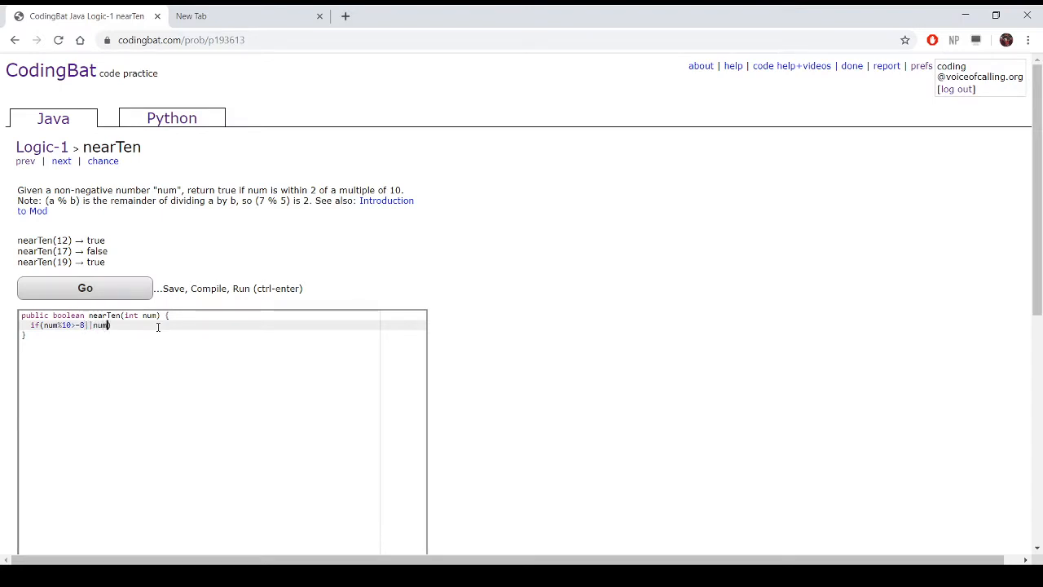
- Finish the condition with num%10<=2 and the closing parenthesis
text(%10)
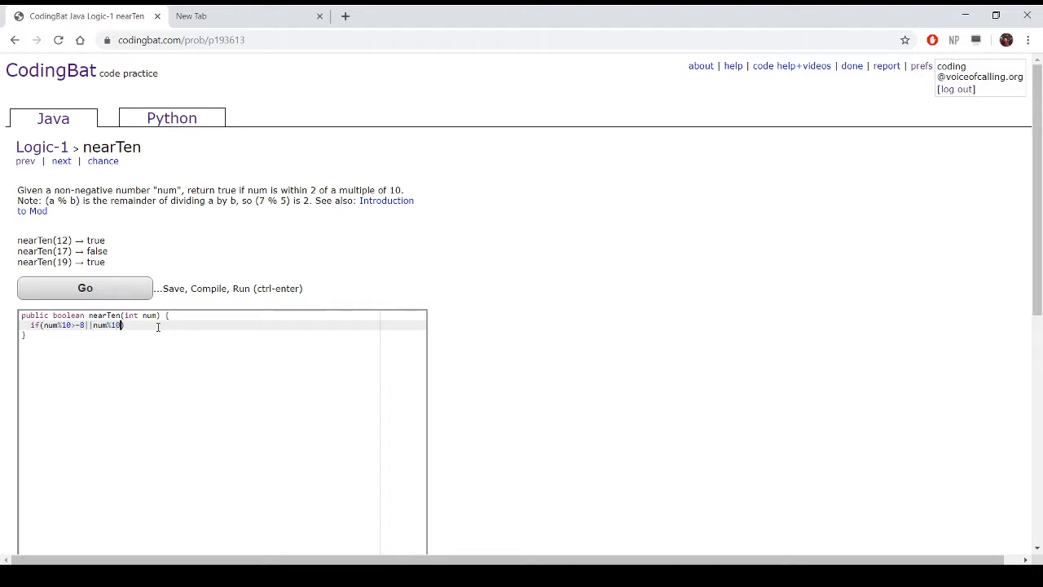
text(<-2)
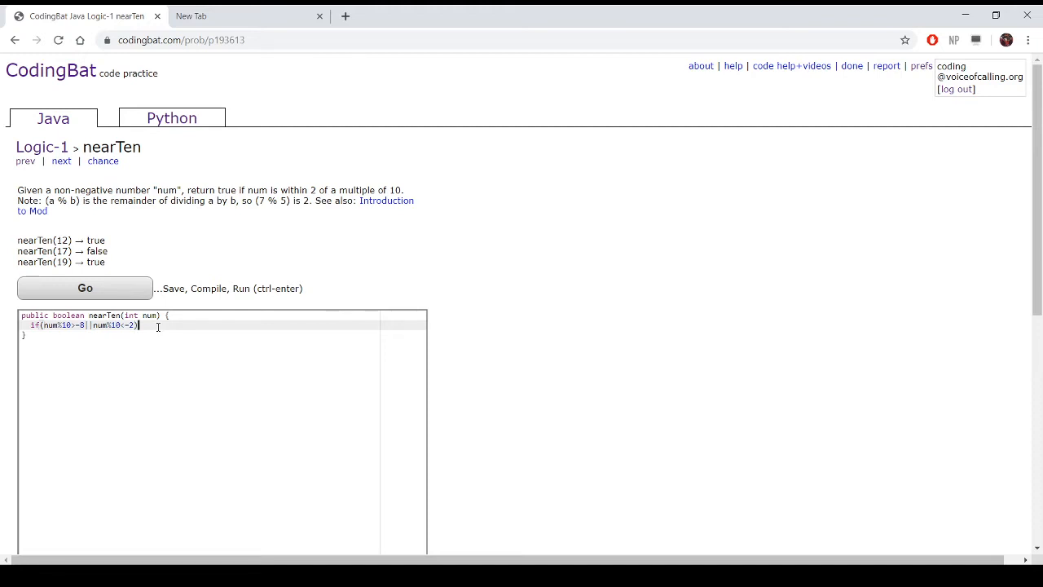
- Add return true, else return false, and run the nearTen solution against the tests
text(return true!)
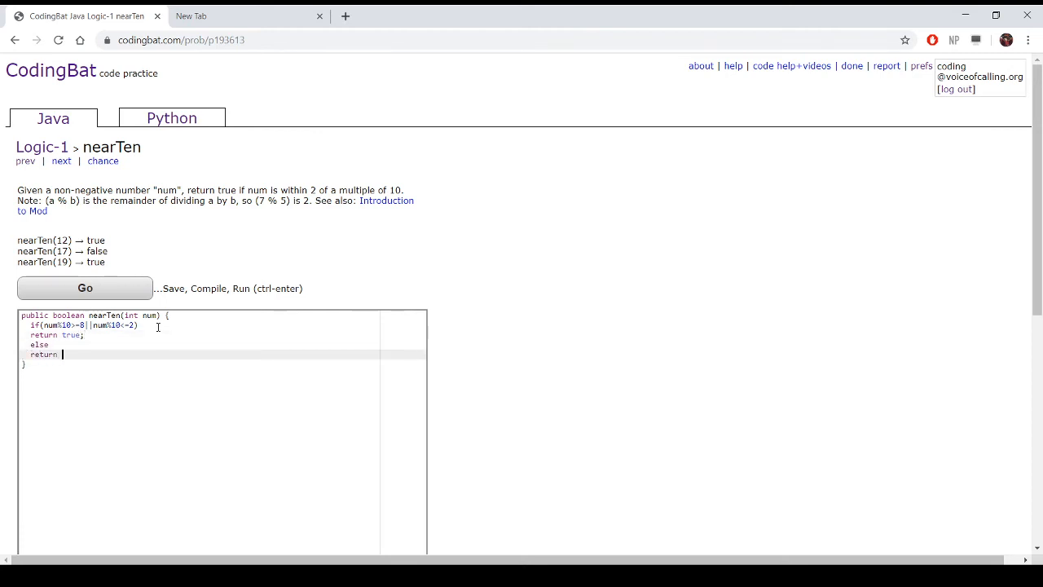
text(false;)
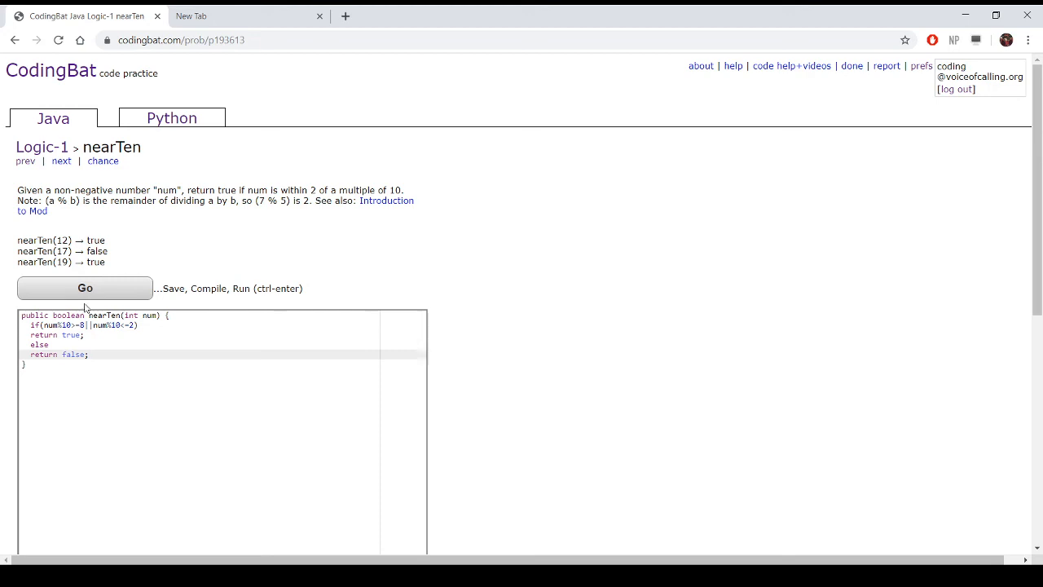
click(85, 288)
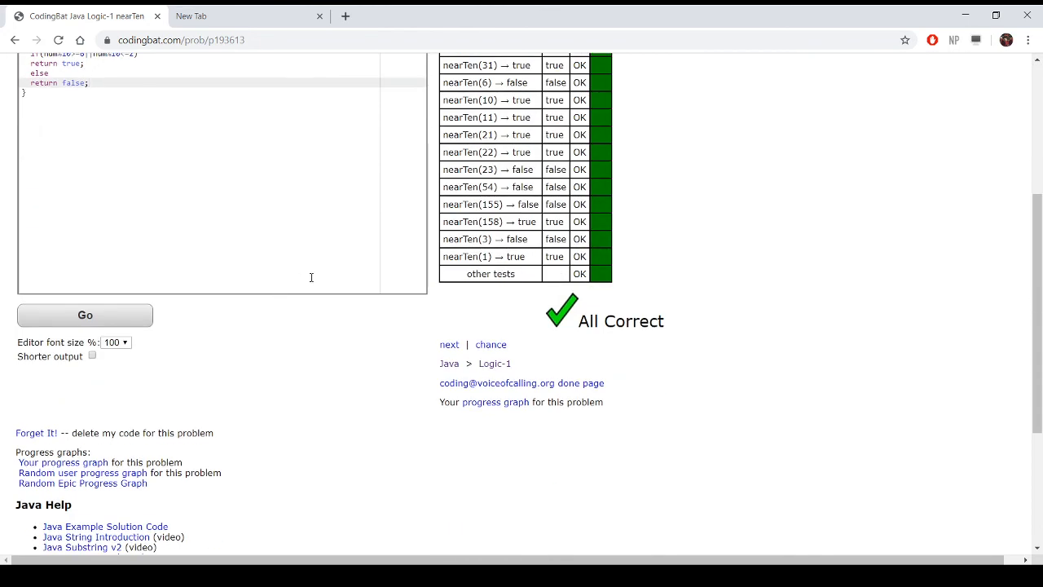